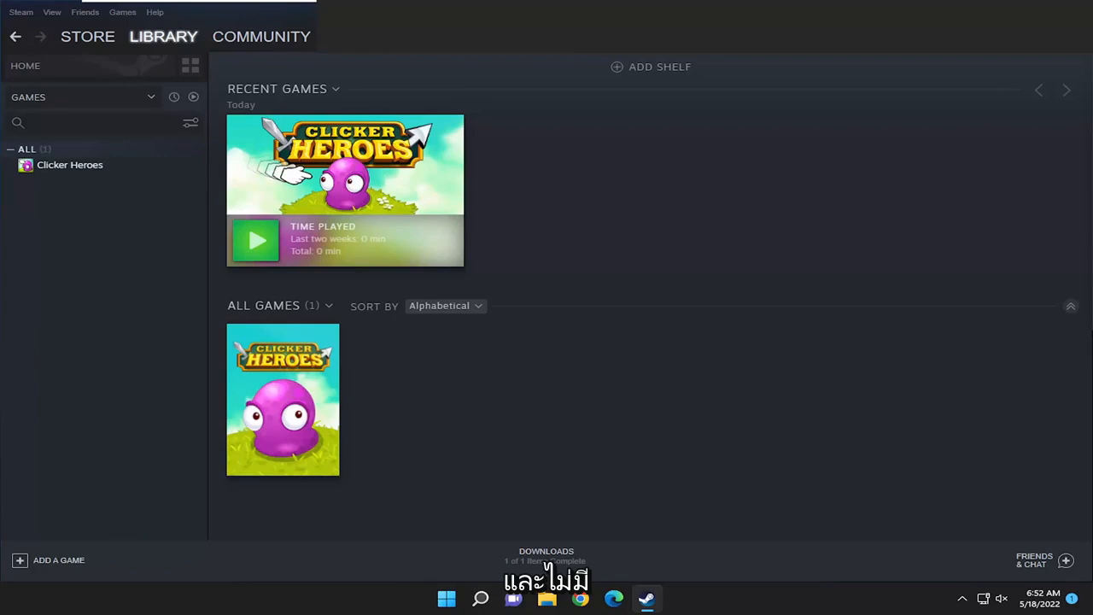
mouse_move(25, 348)
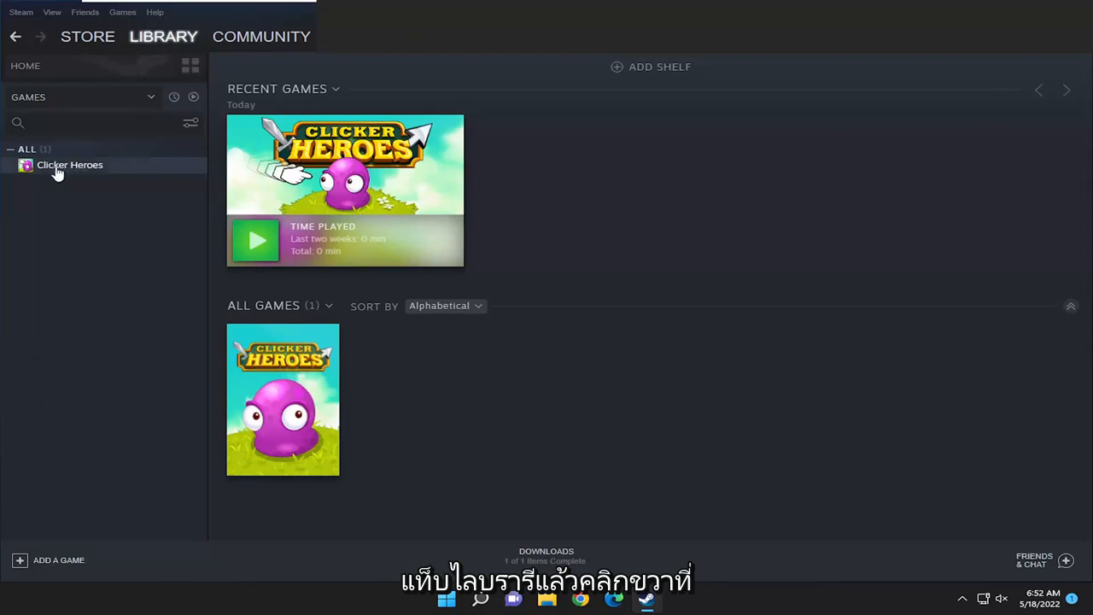
- Open Properties for Clicker Heroes from its library context menu
right_click(69, 164)
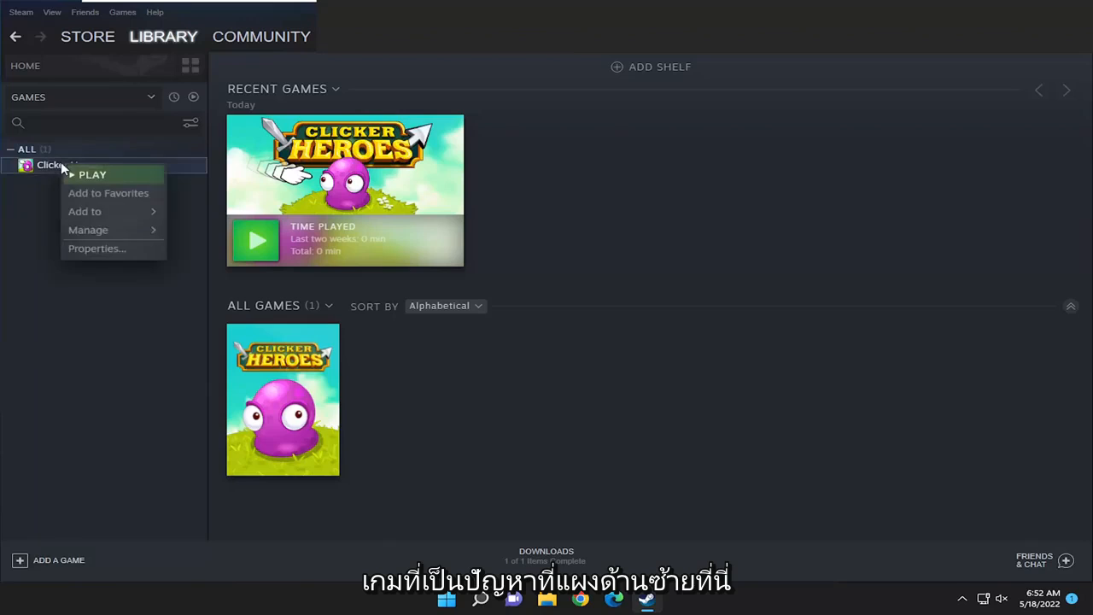
click(97, 248)
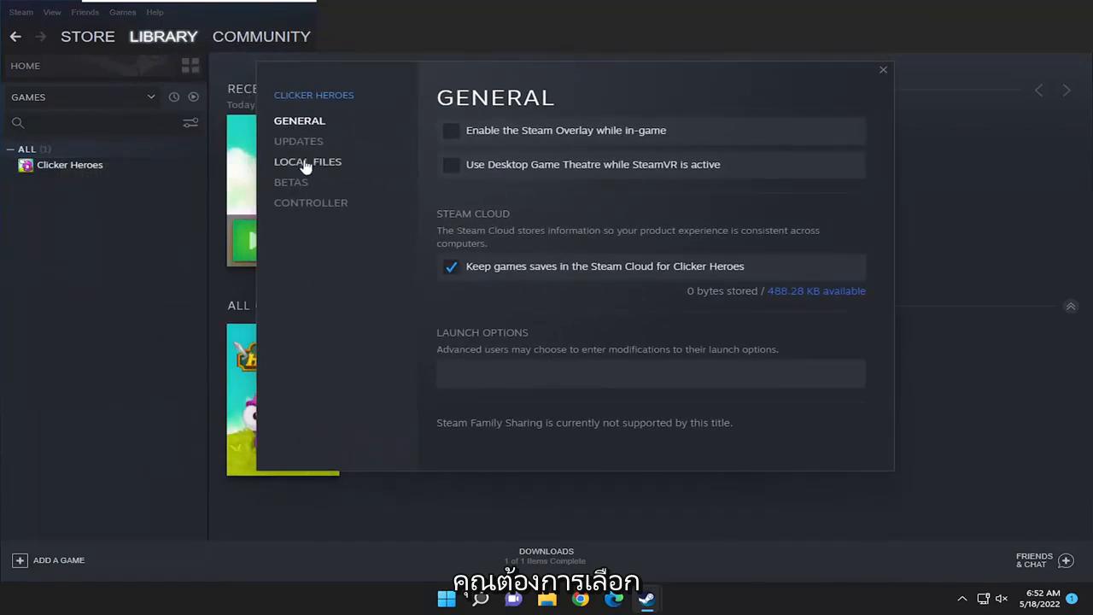
- Launch Backup game files from Local Files and advance past game selection with Clicker Heroes checked
click(307, 161)
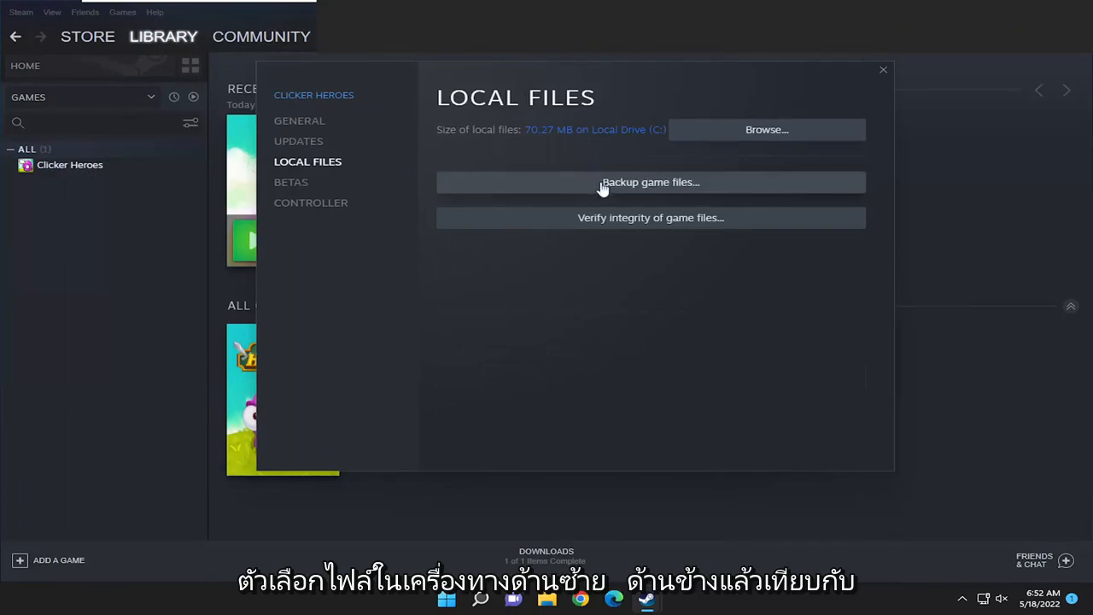
mouse_move(656, 187)
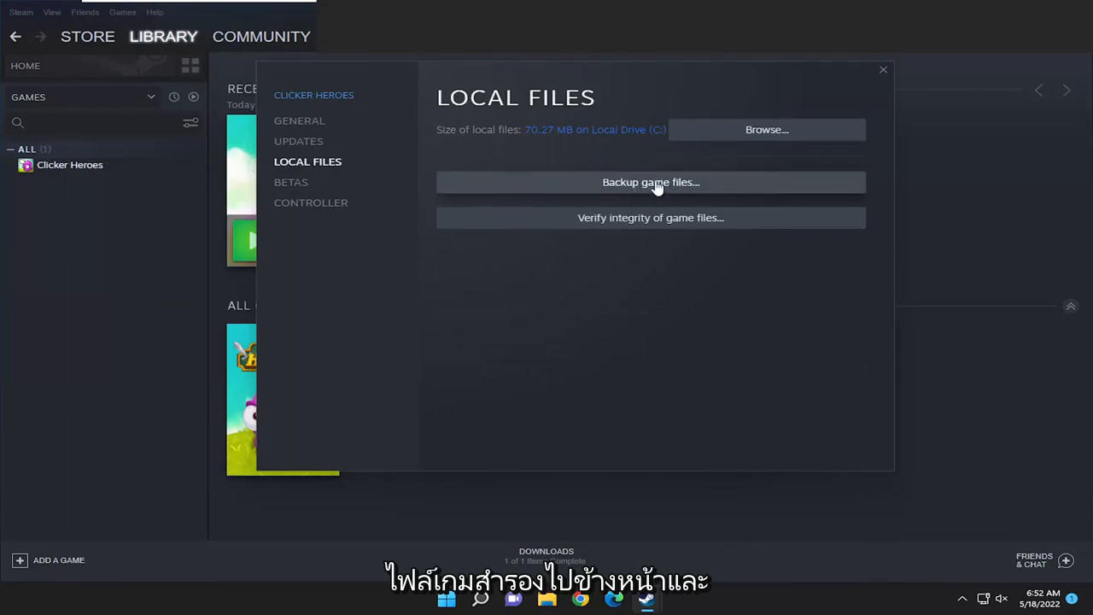
click(650, 182)
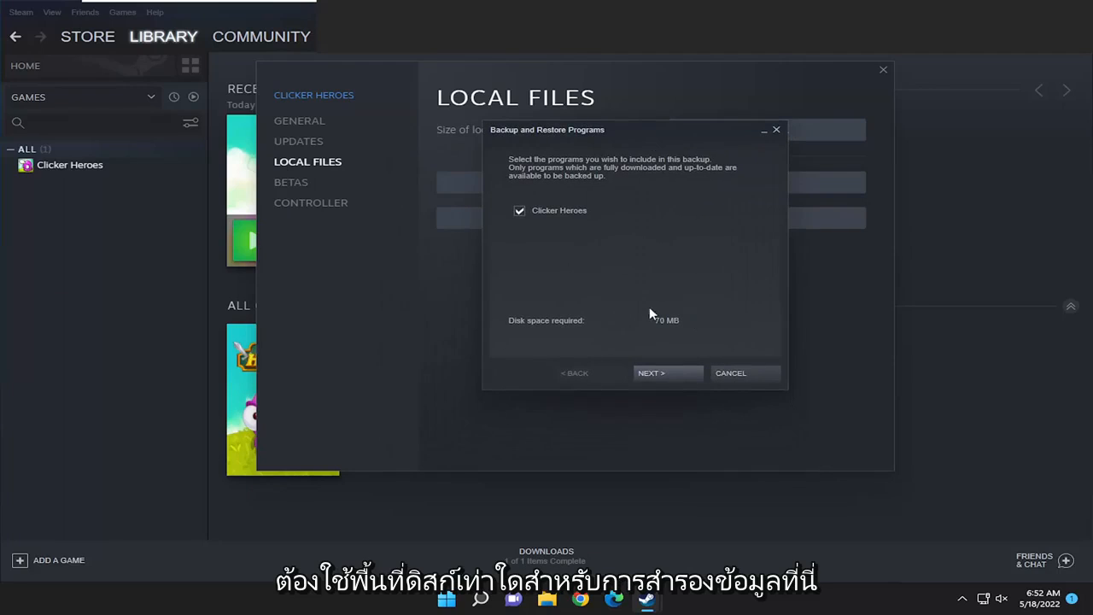
mouse_move(522, 290)
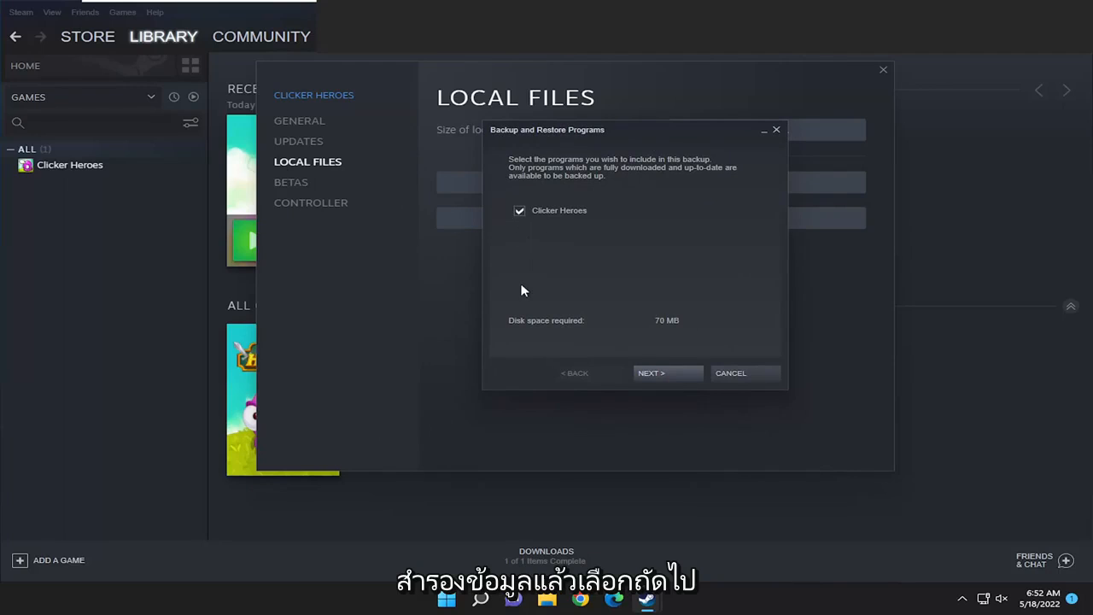
click(651, 372)
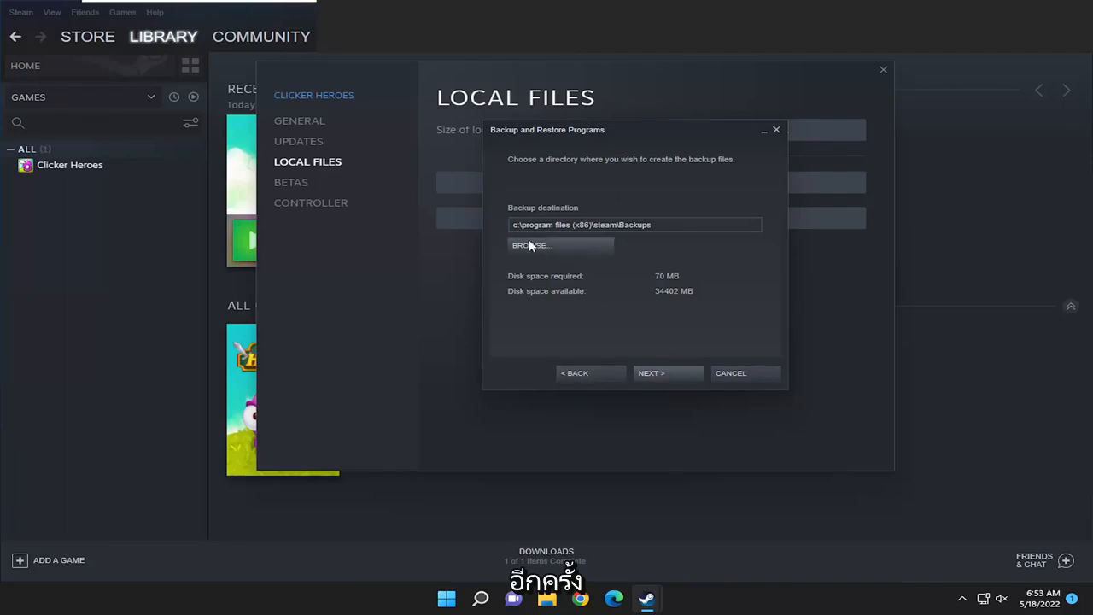
- Set the backup destination to the Desktop folder and run the Clicker Heroes backup
click(529, 245)
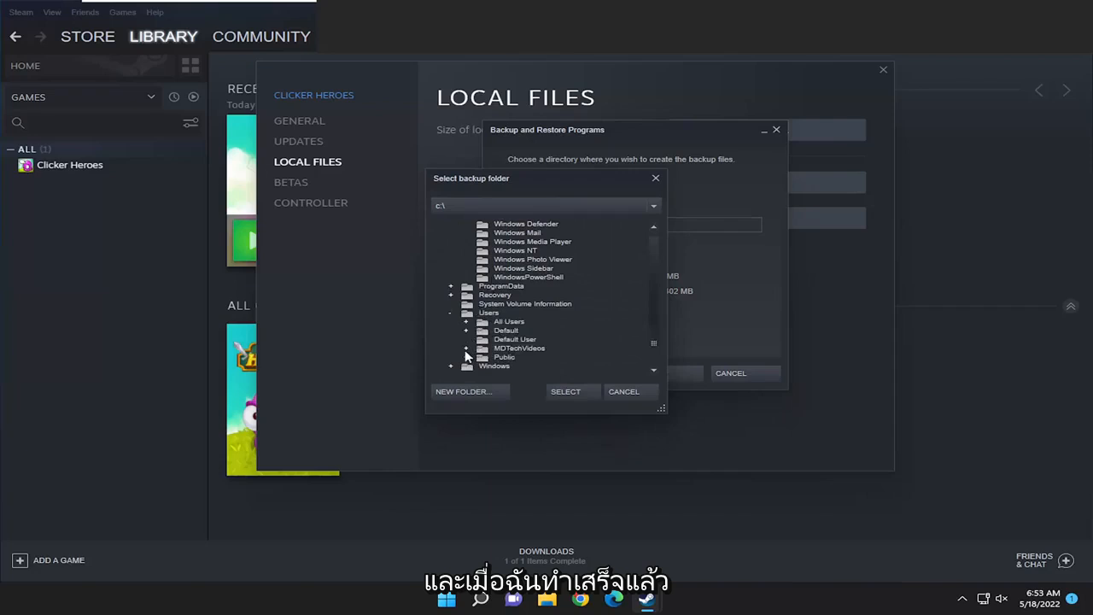
click(466, 347)
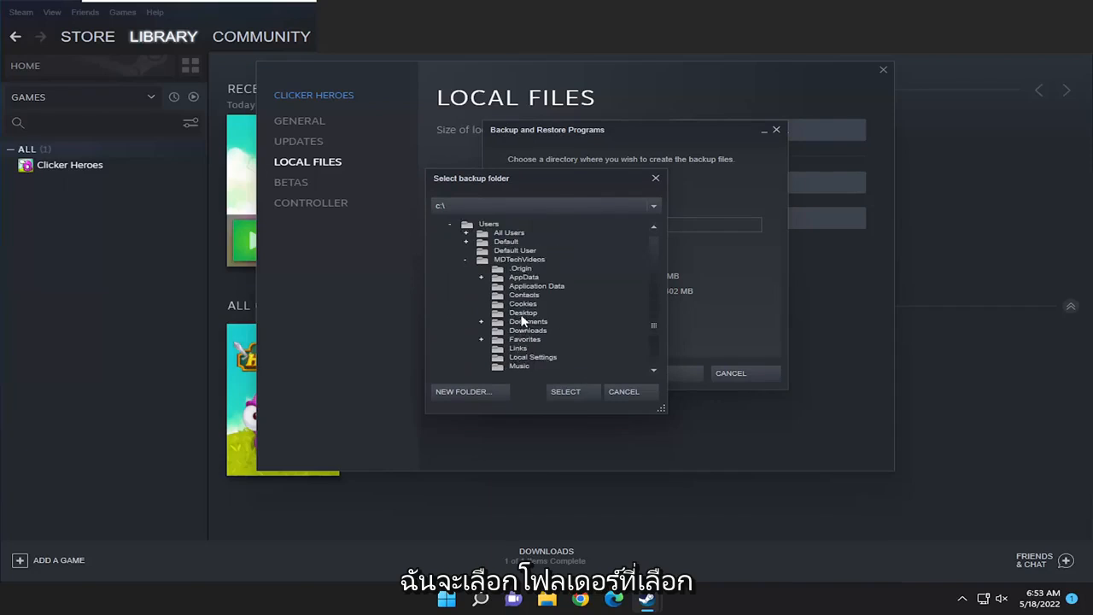
click(565, 391)
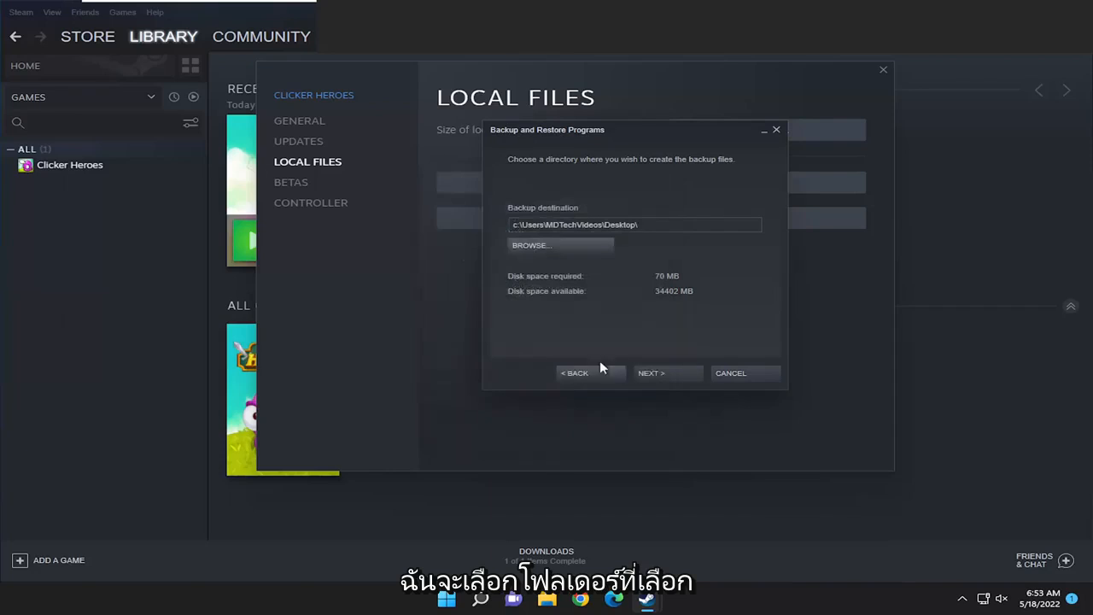
click(650, 372)
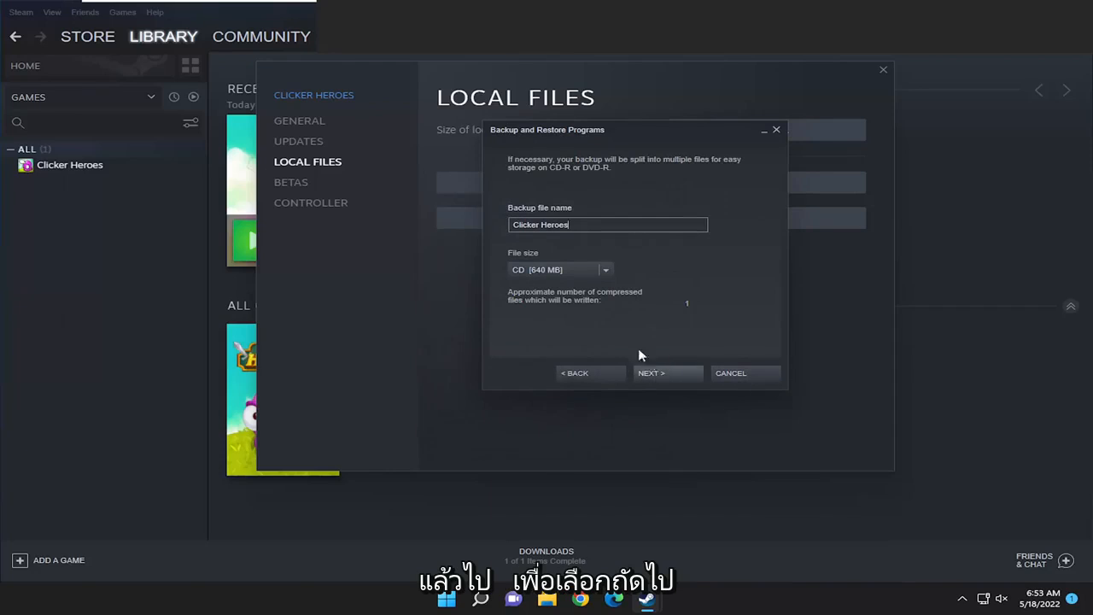
click(666, 373)
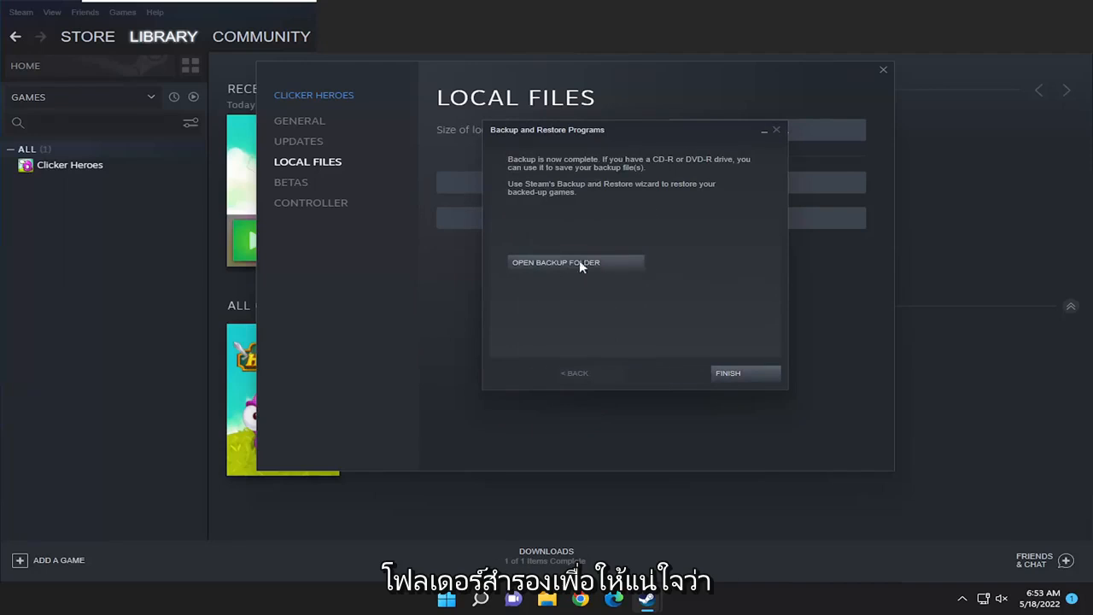
- Check the Clicker Heroes backup folder on the Desktop, then close Explorer and the wizard
click(555, 262)
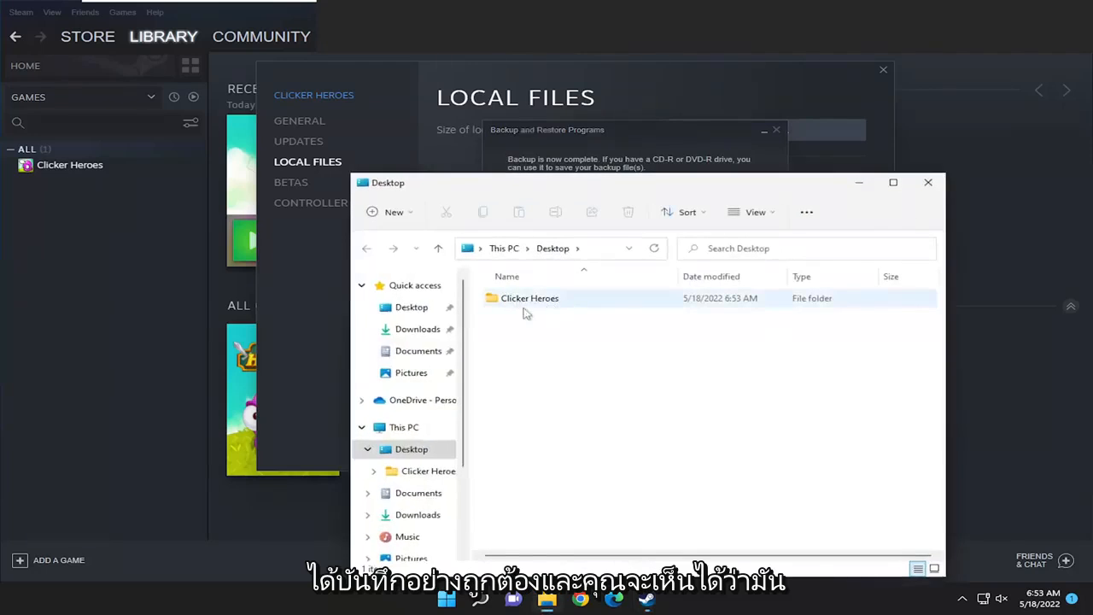
double_click(529, 298)
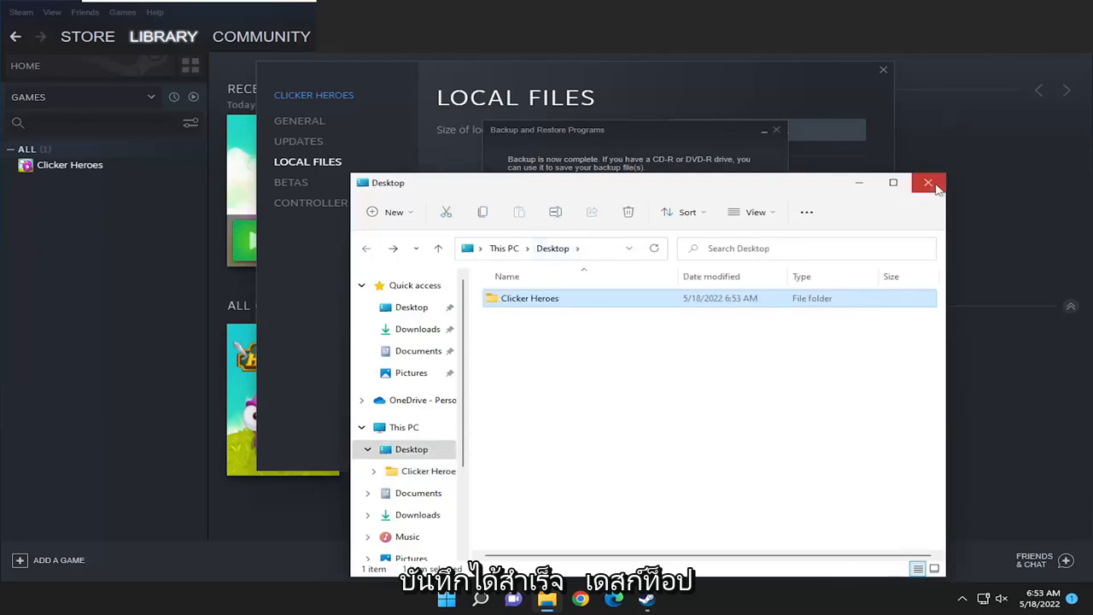
click(928, 183)
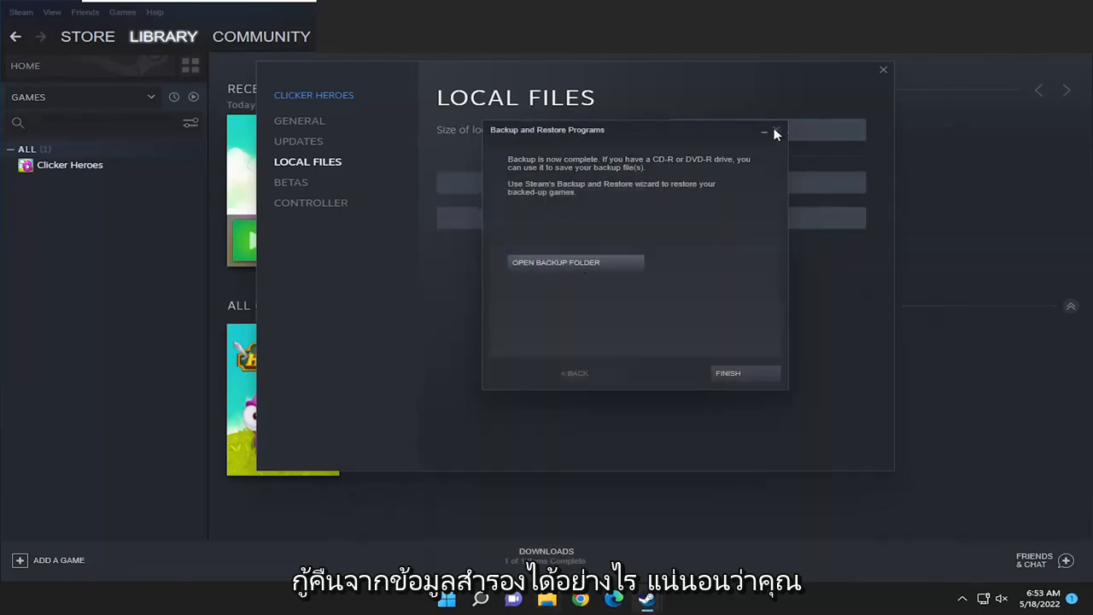
mouse_move(727, 372)
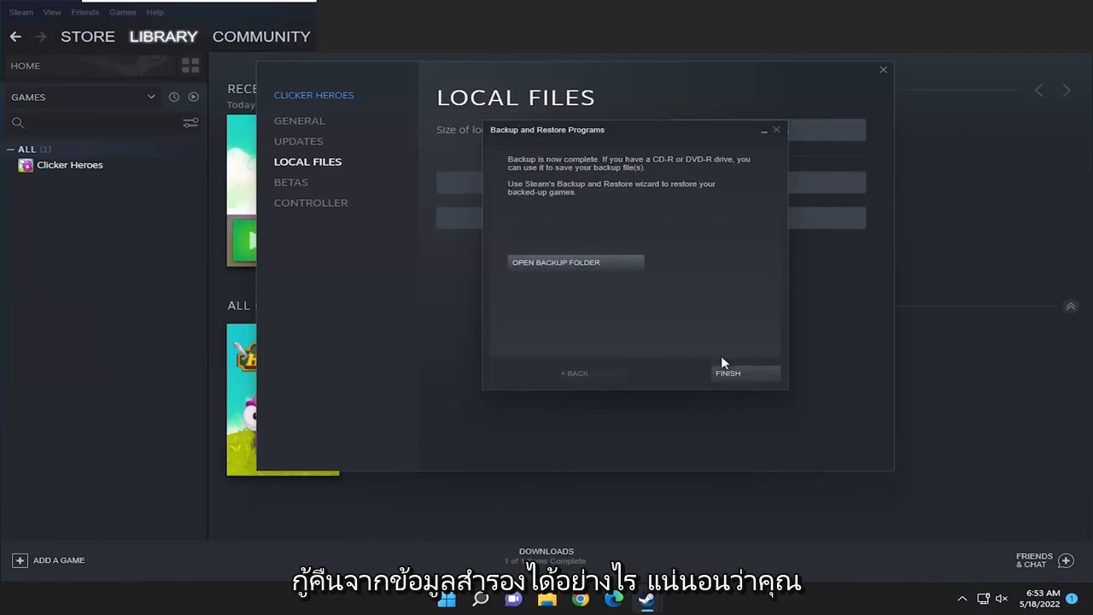
click(727, 373)
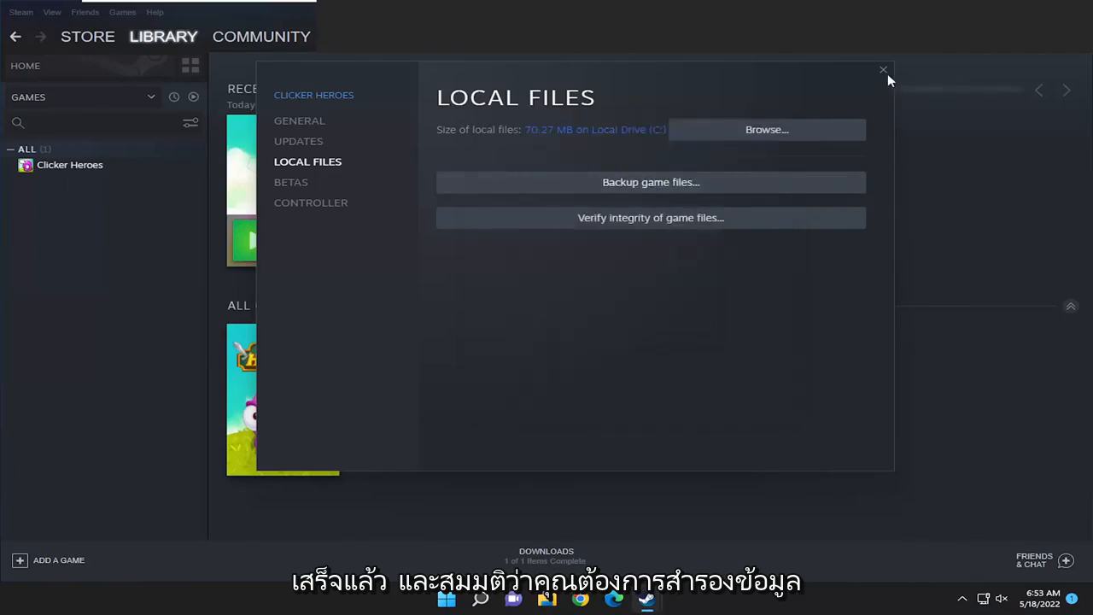
- Close Properties and start Steam's Backup and Restore wizard with 'Restore a previous backup' selected
click(883, 70)
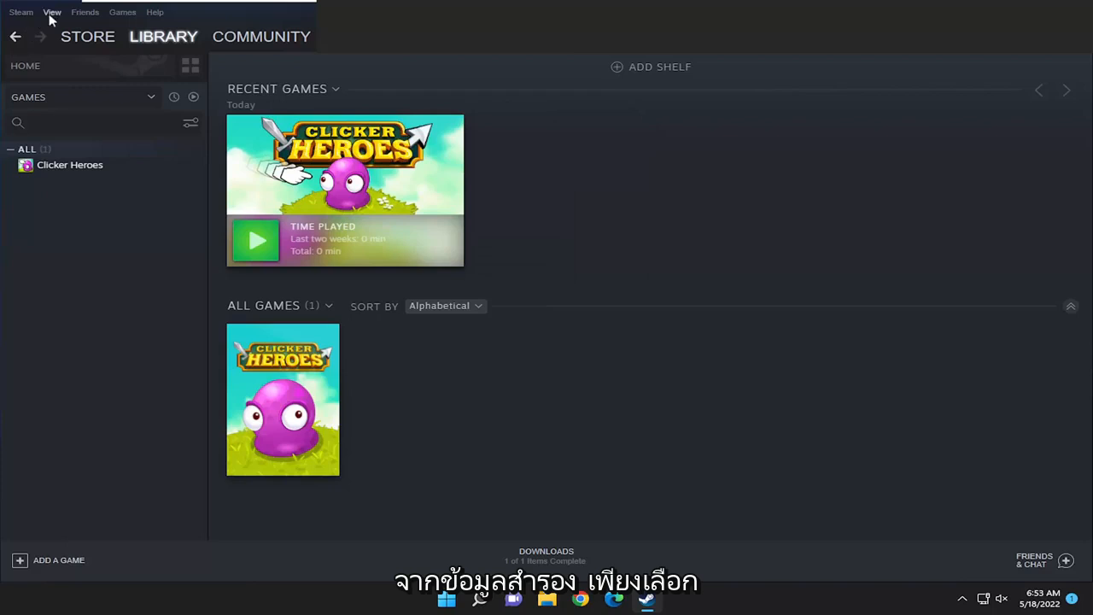
click(20, 12)
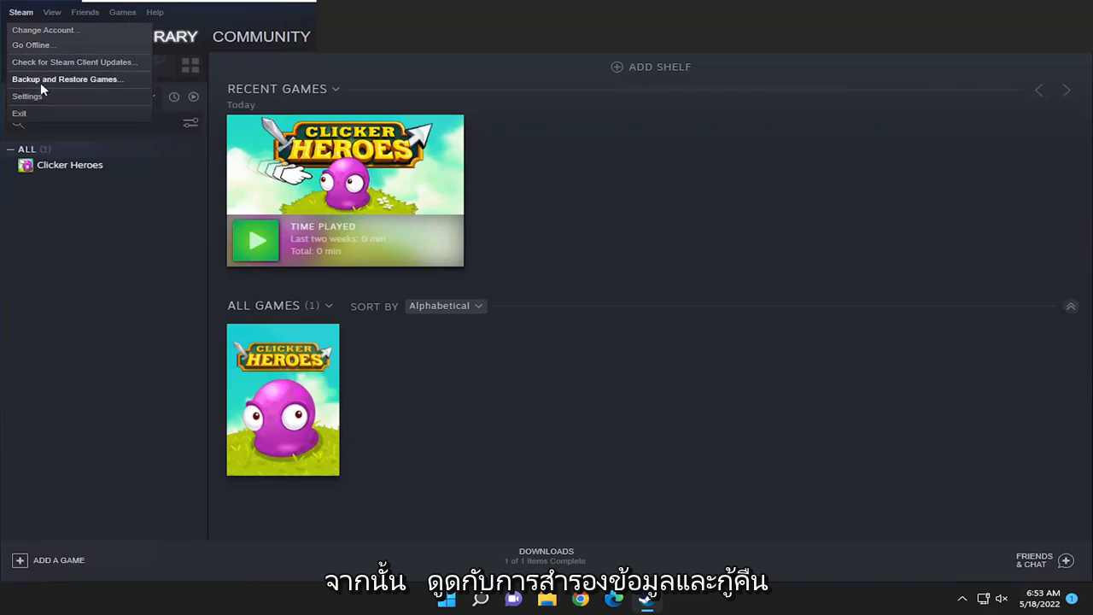
click(68, 78)
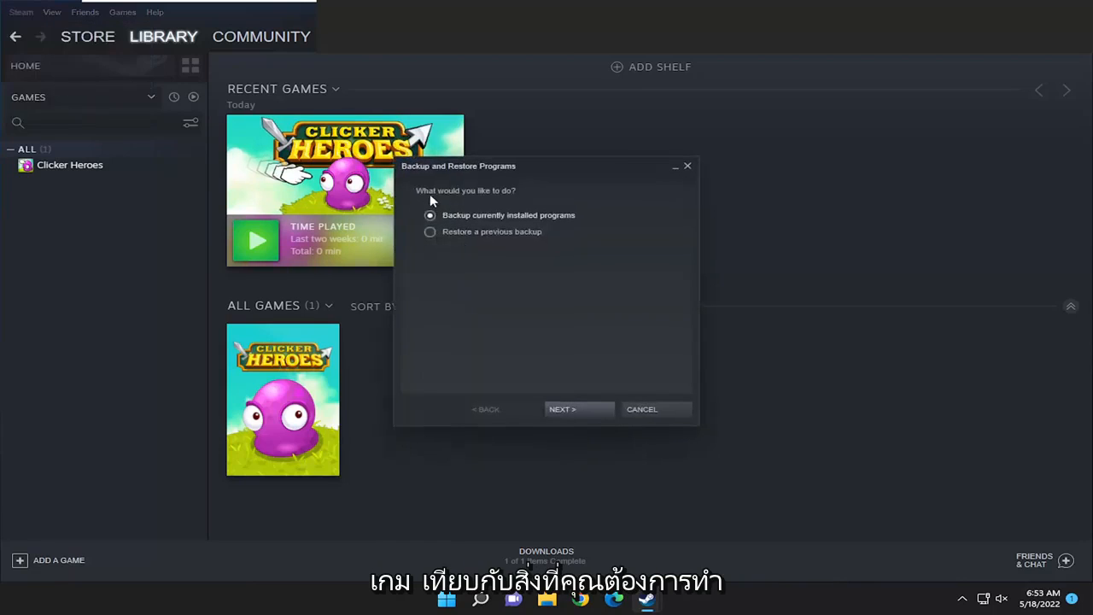
click(429, 231)
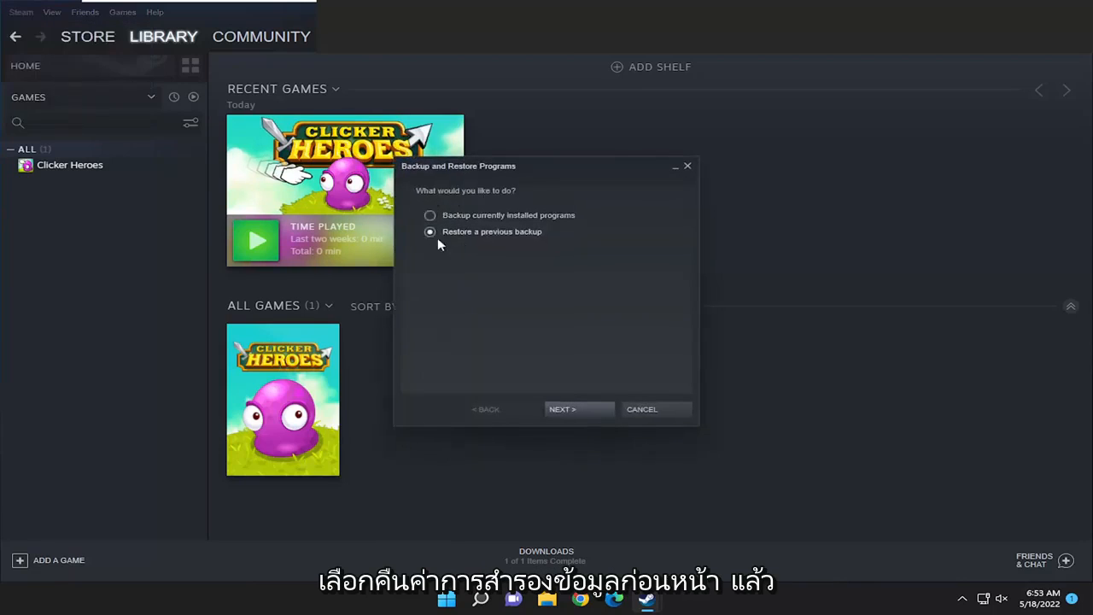
click(579, 408)
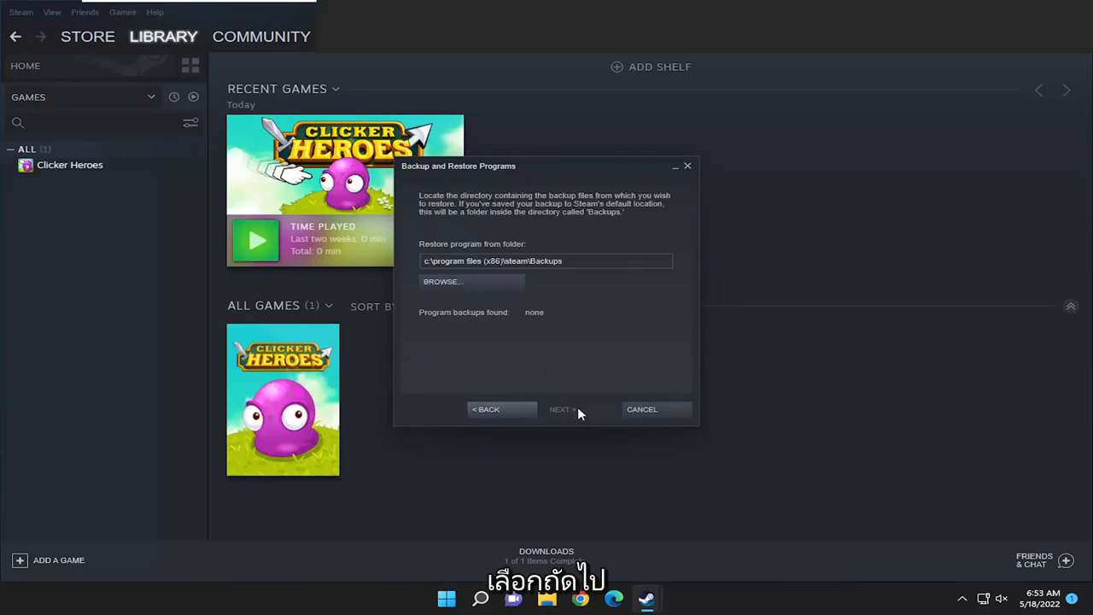
- Choose the Desktop 'Clicker Heroes' folder as the restore source and continue to install
click(442, 281)
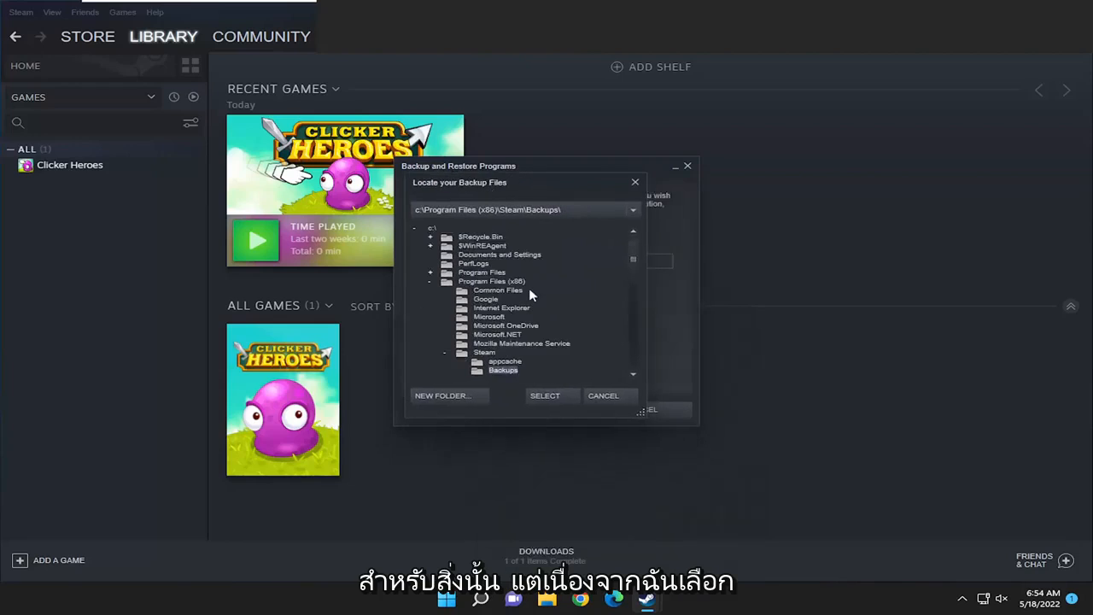
mouse_move(444, 376)
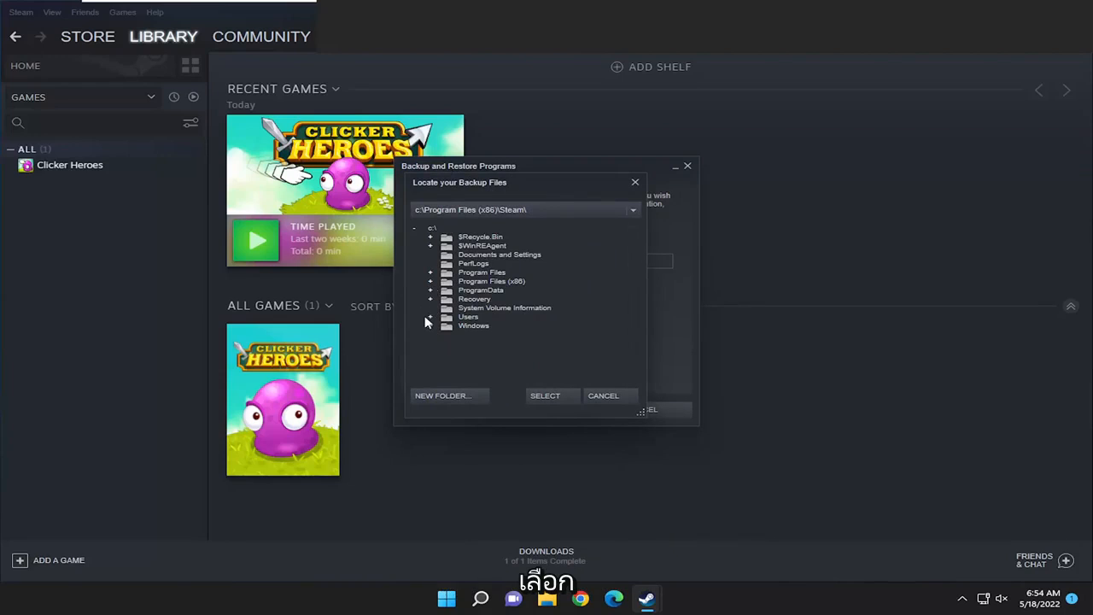
click(430, 316)
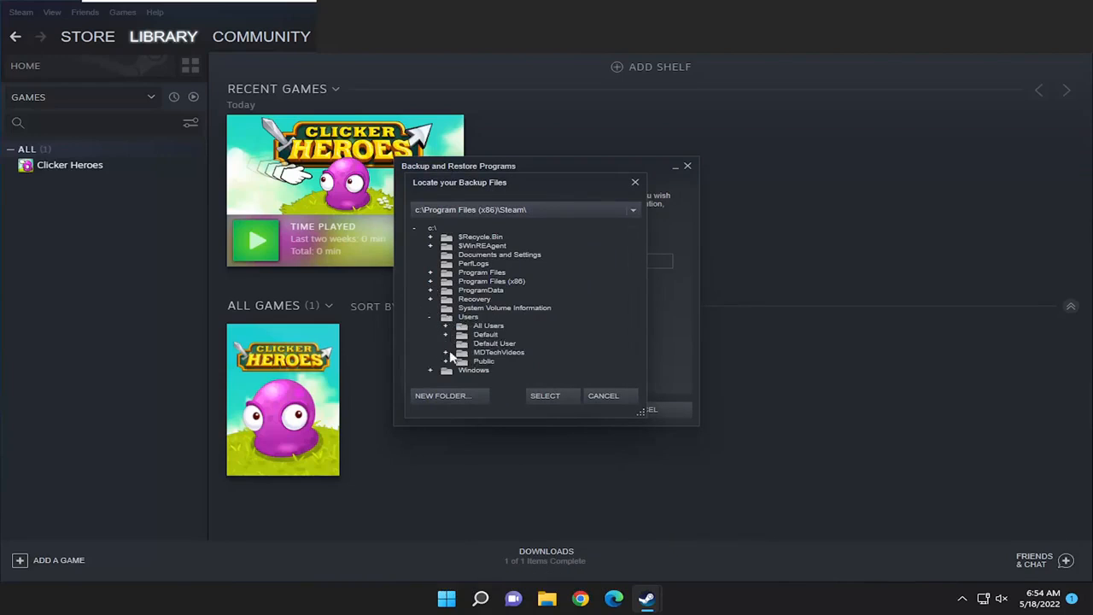
click(446, 352)
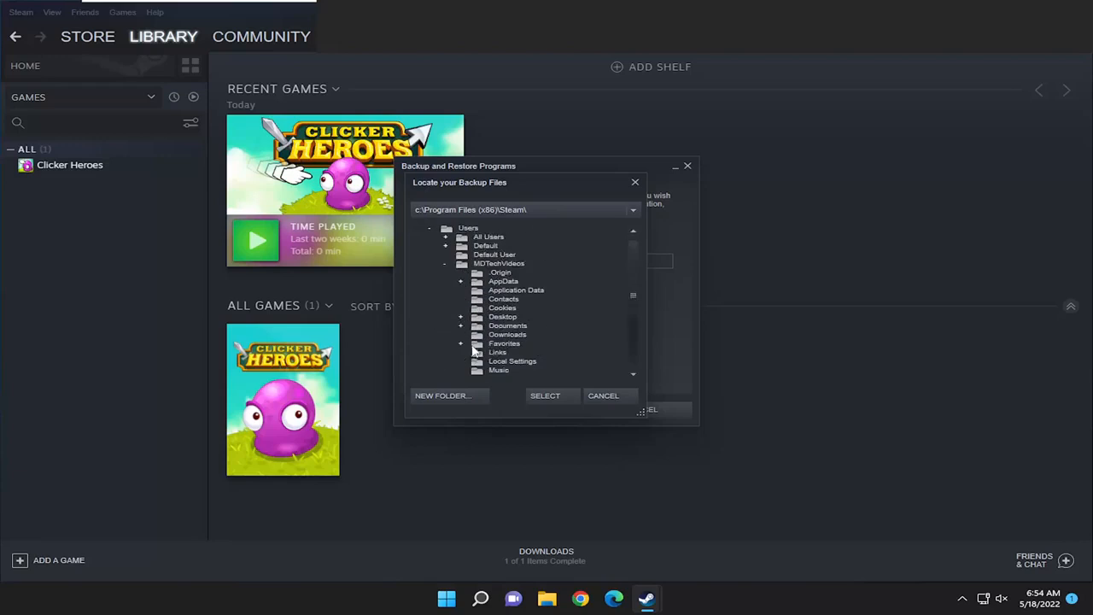
mouse_move(487, 342)
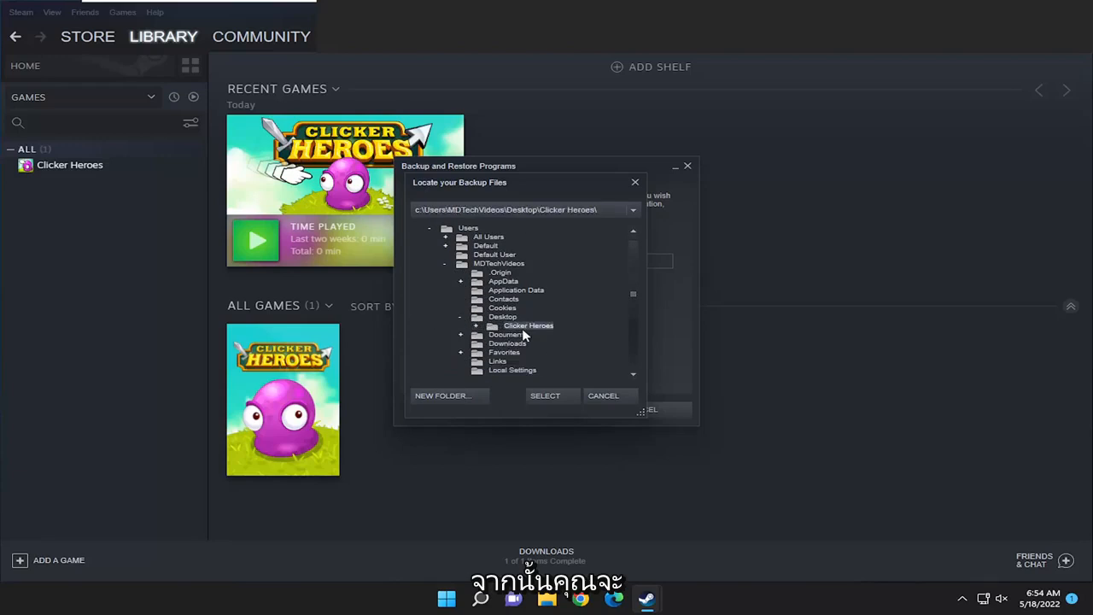
click(545, 395)
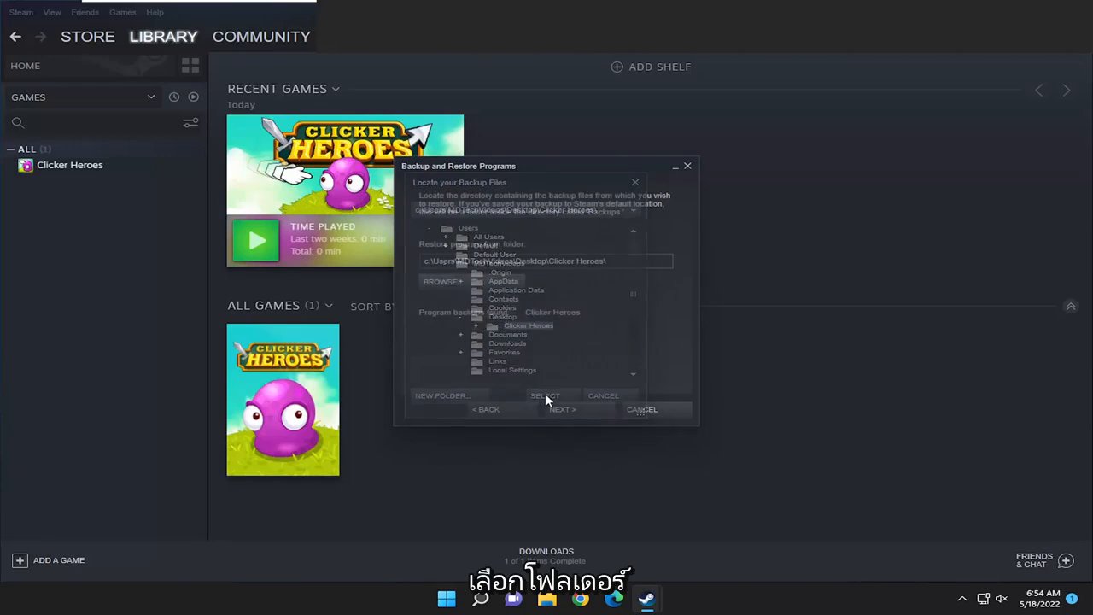
click(545, 396)
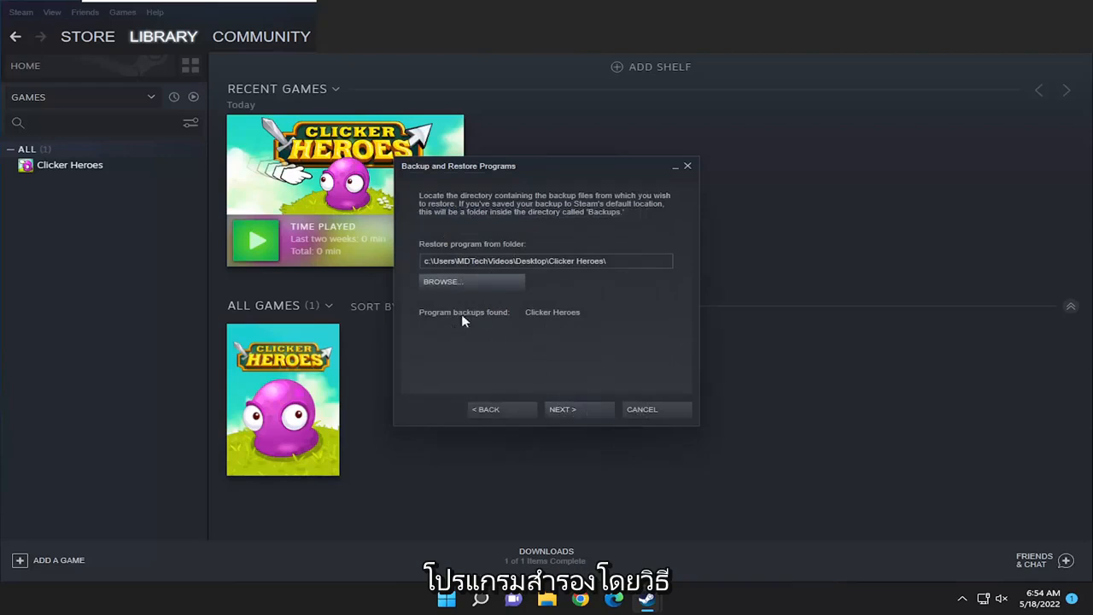
click(562, 408)
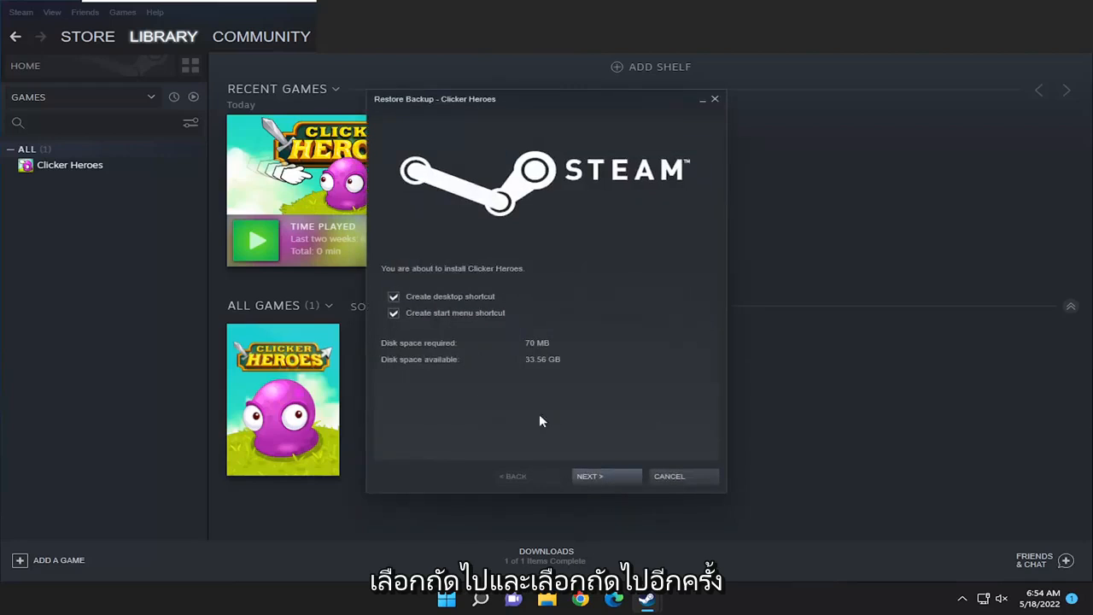
- Start restoring Clicker Heroes from the backup, then confirm Cancel Installation
click(589, 475)
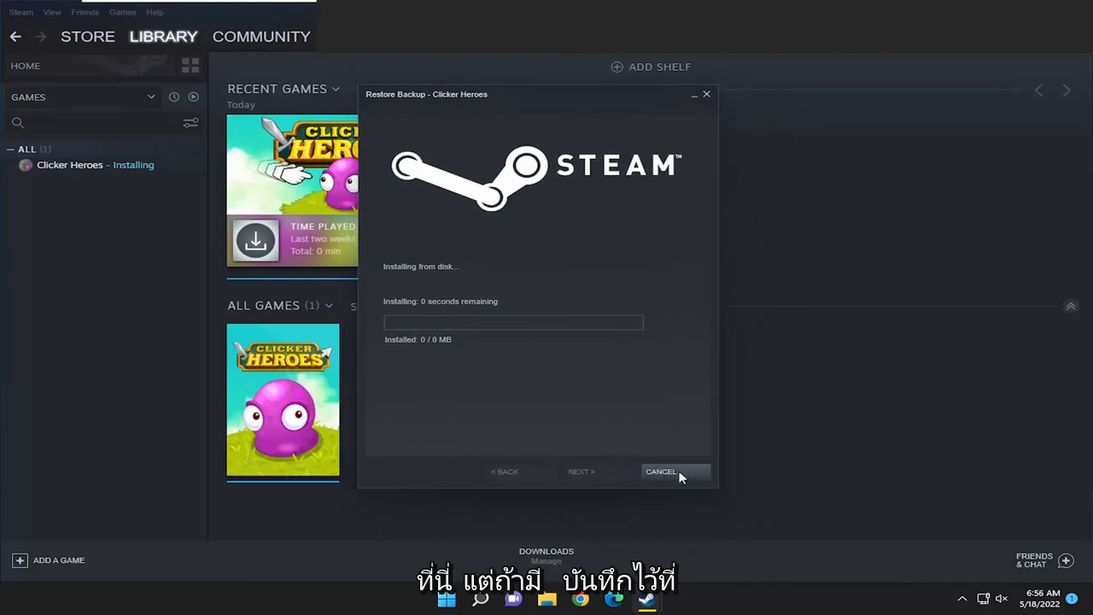
mouse_move(388, 391)
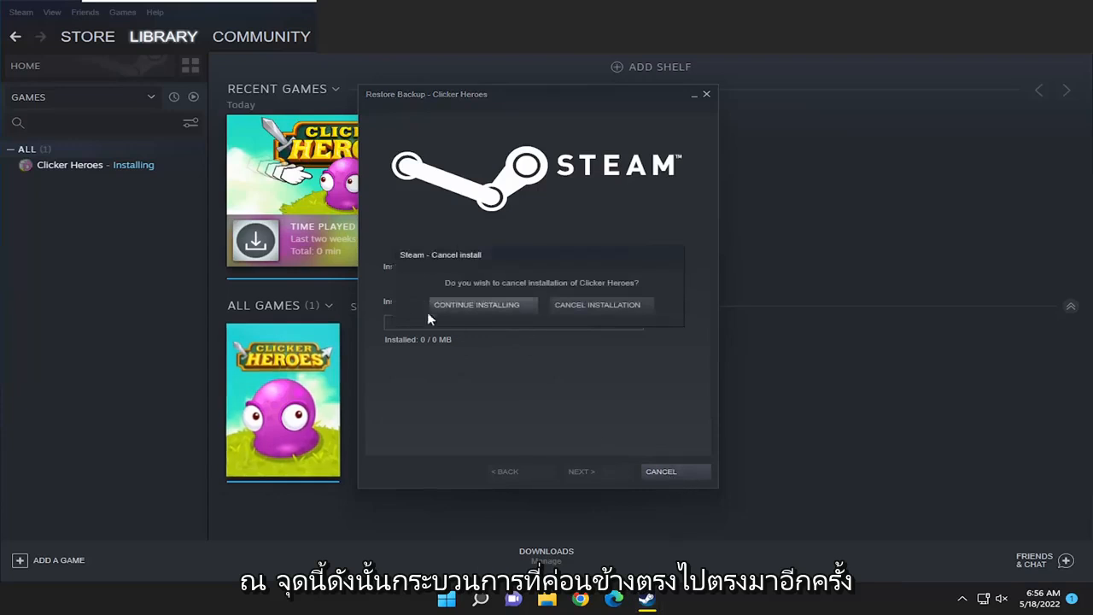
click(597, 305)
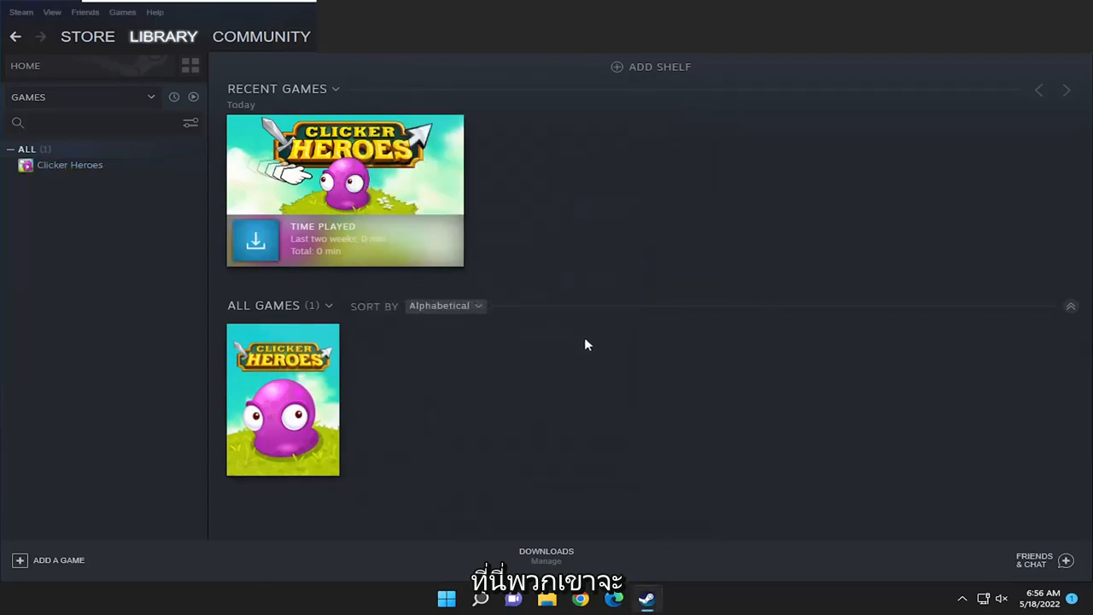